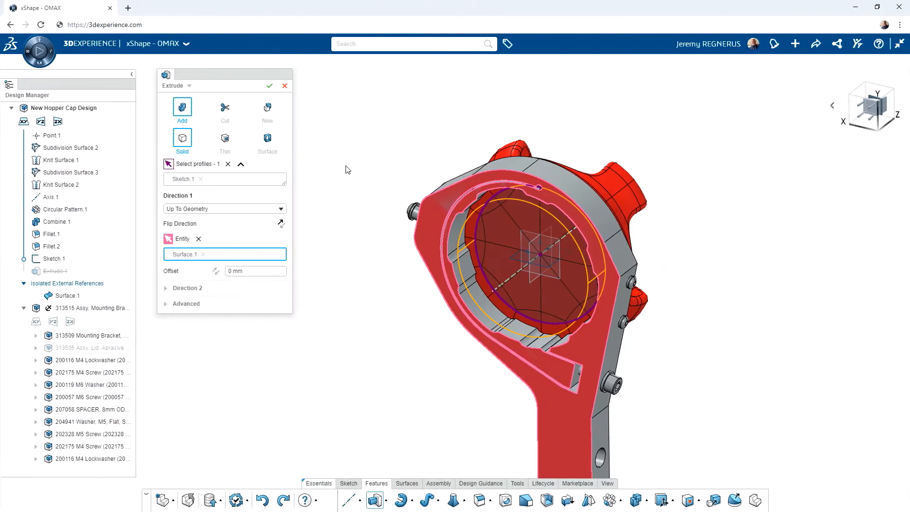
# Extrude the xShape sketch Up To Geometry using Surface 1 and confirm.
pyautogui.click(269, 86)
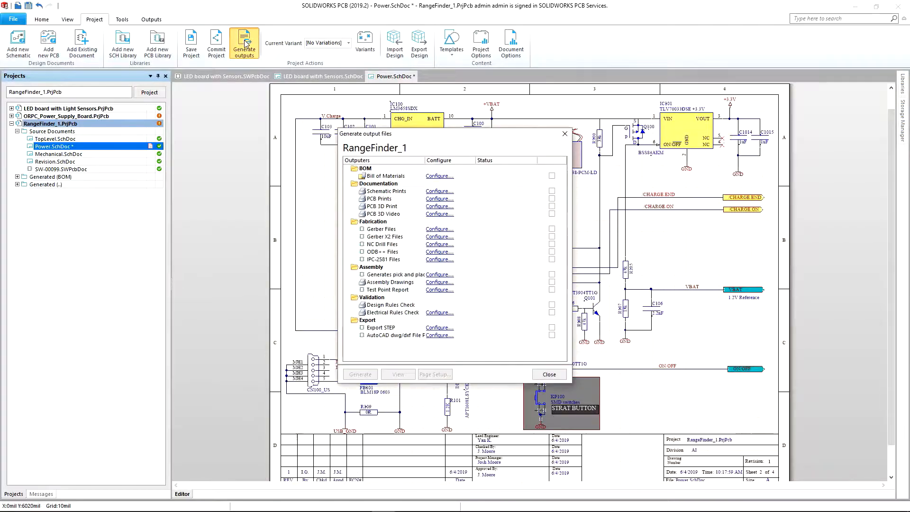
pyautogui.click(551, 175)
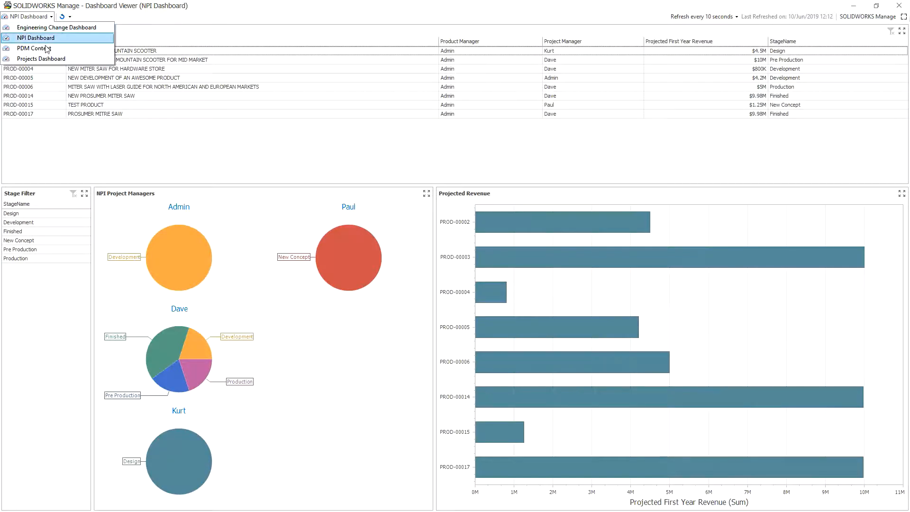
# In SOLIDWORKS, launch Defeature on the X & Y Tube assembly for a silhouette preview.
pyautogui.click(41, 59)
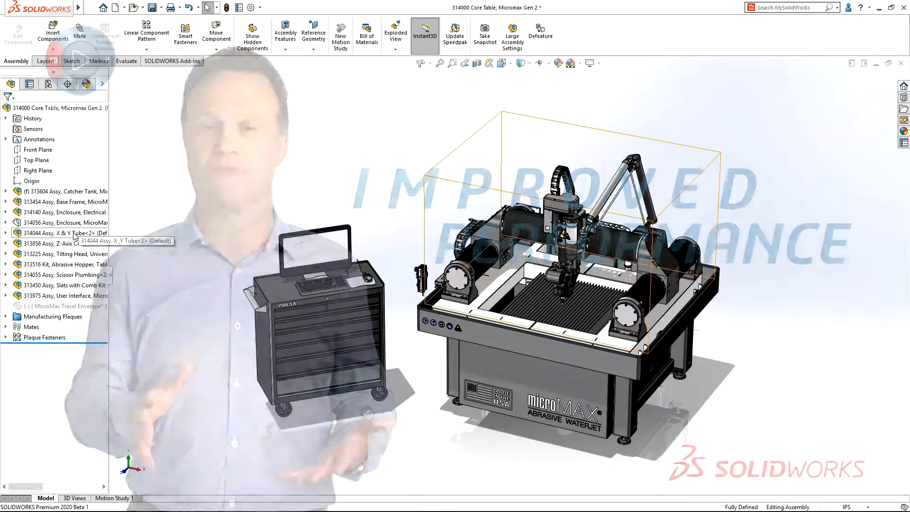
pyautogui.click(540, 28)
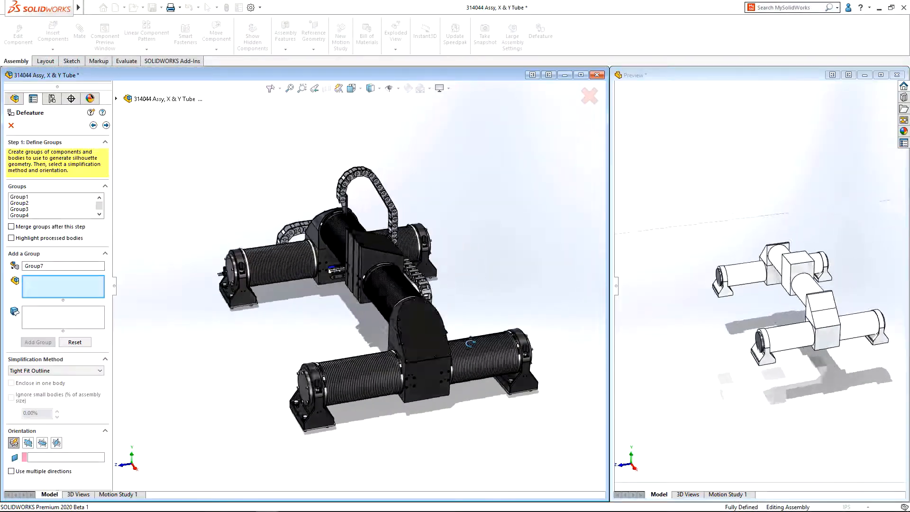